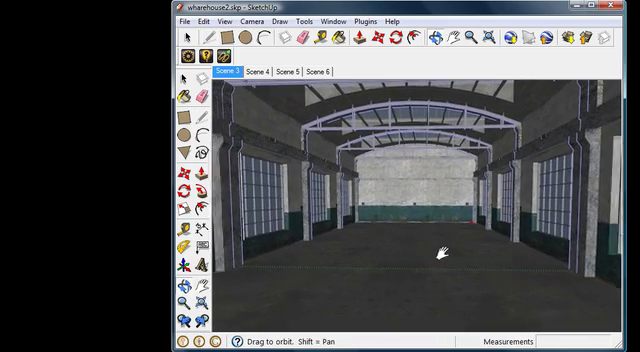
# - Look around the sunlit warehouse interior in the LightUp Tour view
pyautogui.moveTo(444, 256); pyautogui.dragTo(430, 240)
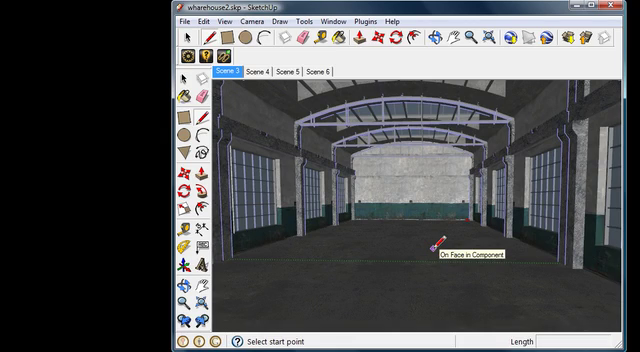
pyautogui.moveTo(376, 220)
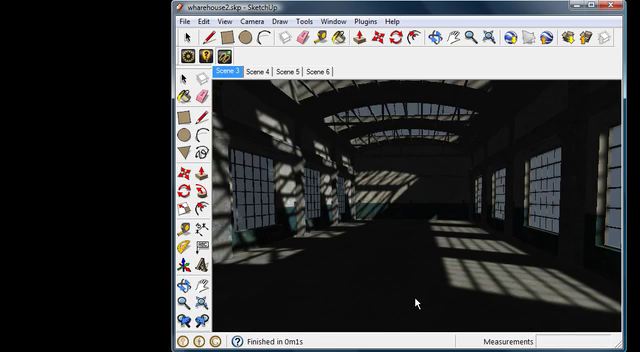
pyautogui.moveTo(410, 156)
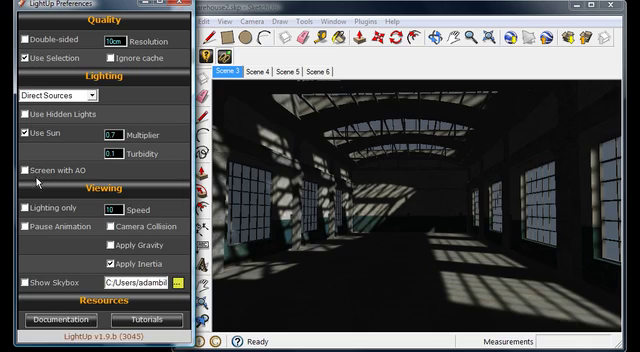
# - Enable Screen with AO in LightUp Preferences and restart the lit Tour of the warehouse
pyautogui.click(20, 172)
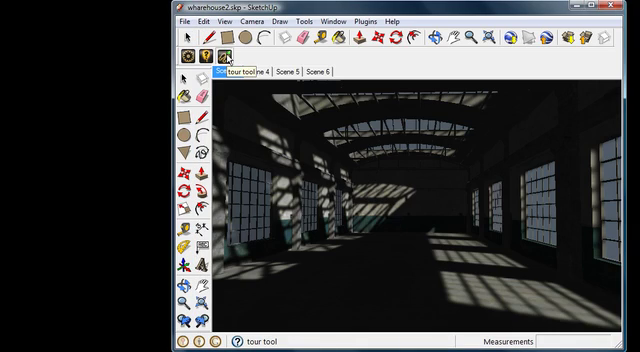
pyautogui.click(228, 72)
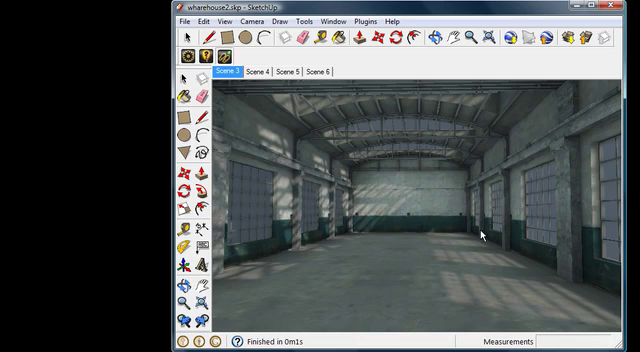
pyautogui.moveTo(496, 256)
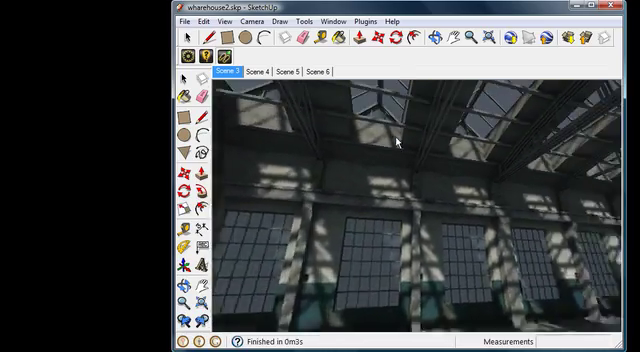
pyautogui.moveTo(400, 140); pyautogui.dragTo(440, 252)
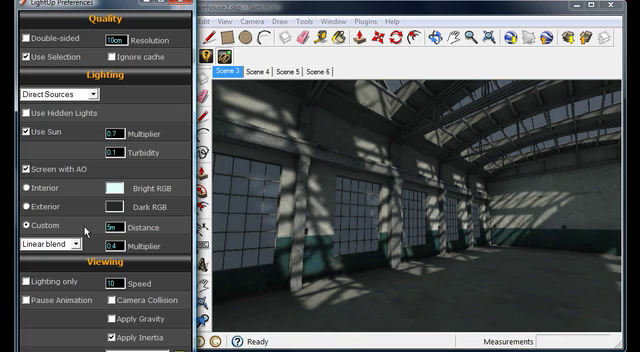
# - Scroll the LightUp Preferences down to the Screen with AO and skybox options
pyautogui.scroll(-3)
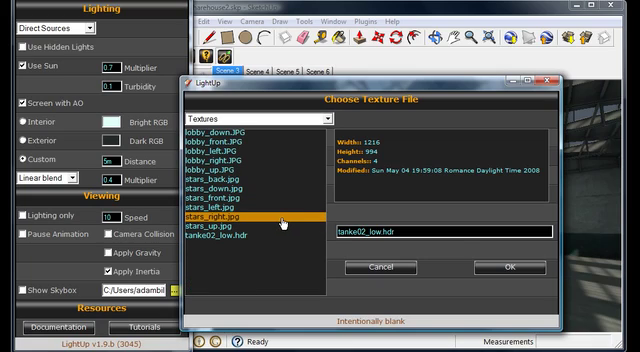
# - Choose the HDR image as the LightUp skybox and acknowledge the tour-restart notice
pyautogui.click(230, 240)
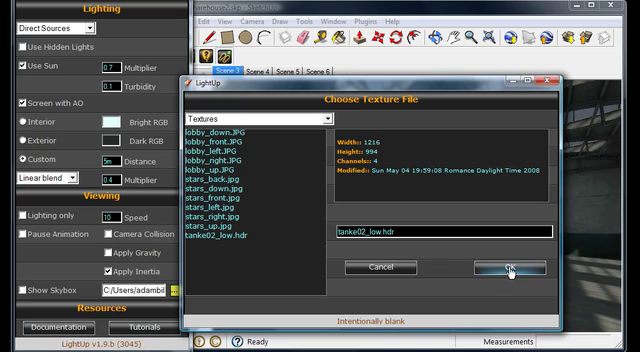
pyautogui.click(514, 268)
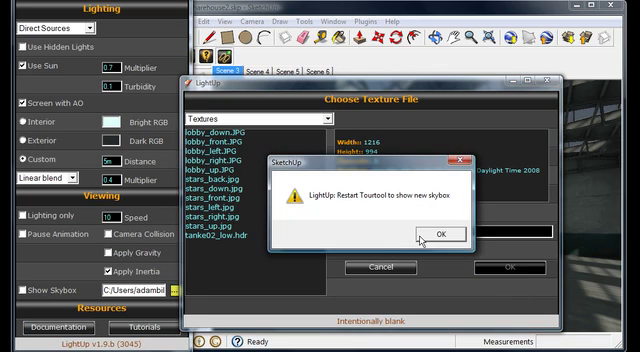
pyautogui.click(420, 234)
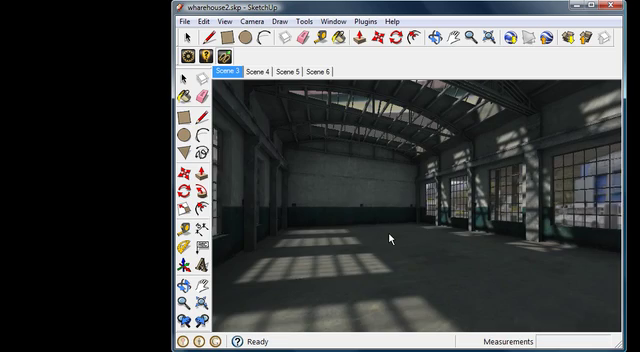
# - Turn the Tour view along the warehouse to check the sky through the windows
pyautogui.moveTo(390, 238); pyautogui.dragTo(320, 158)
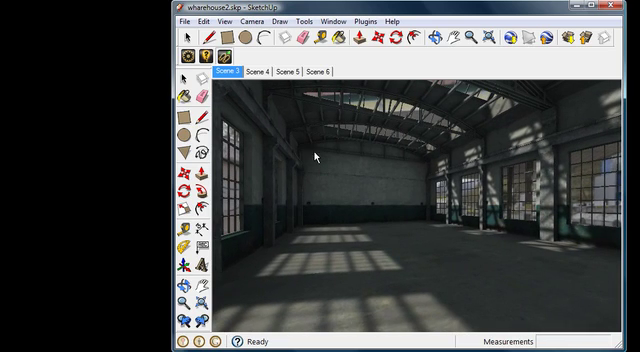